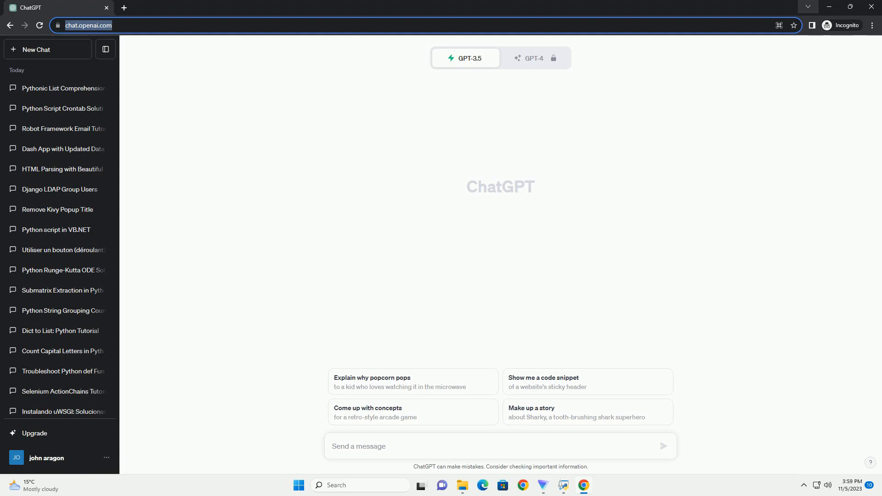
Step: Send a request for a Python tutorial on cumsum between two DataFrame columns with code examples
left_click(662, 446)
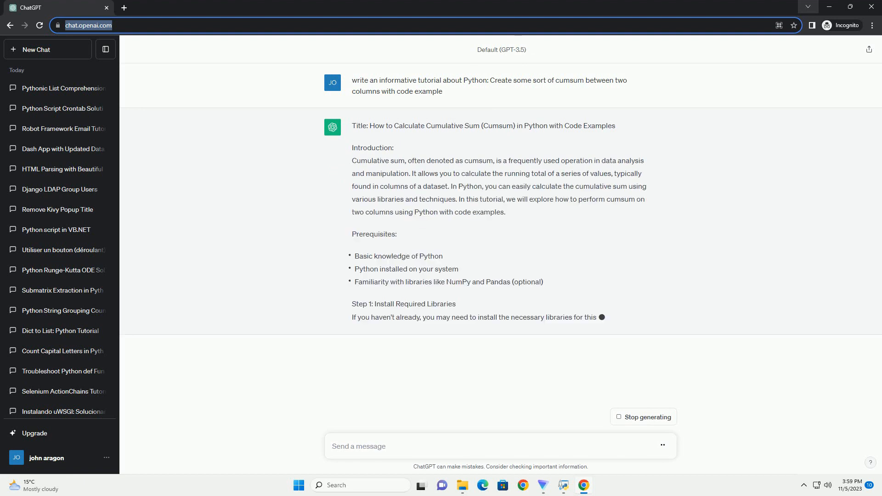
Step: Follow the generated pip install, NumPy/Pandas import and sample DataFrame steps of the tutorial
scroll("down", 3)
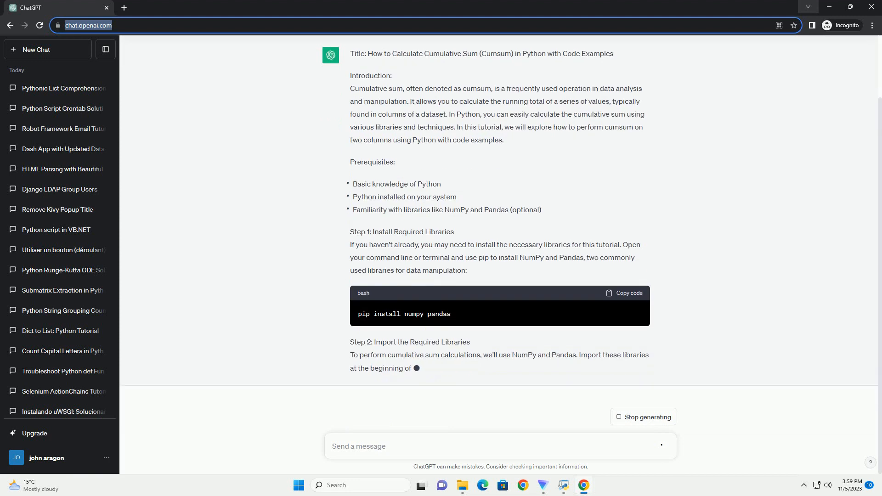
scroll("down", 3)
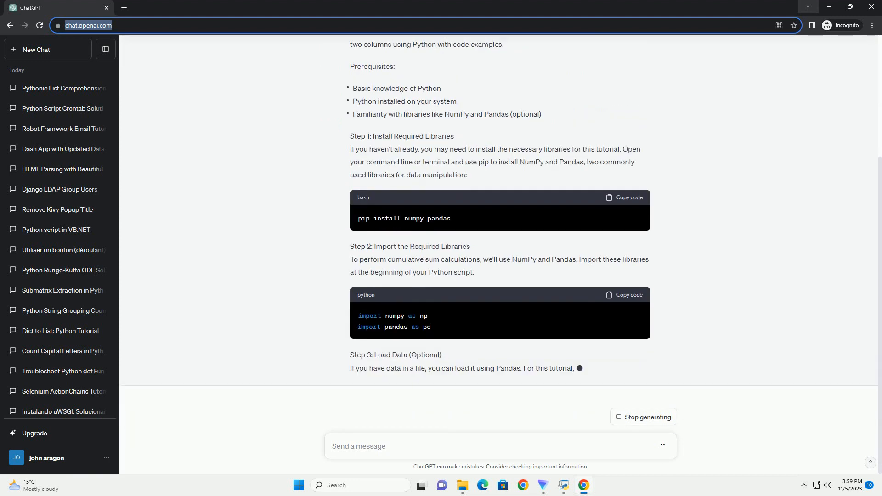
left_click(35, 50)
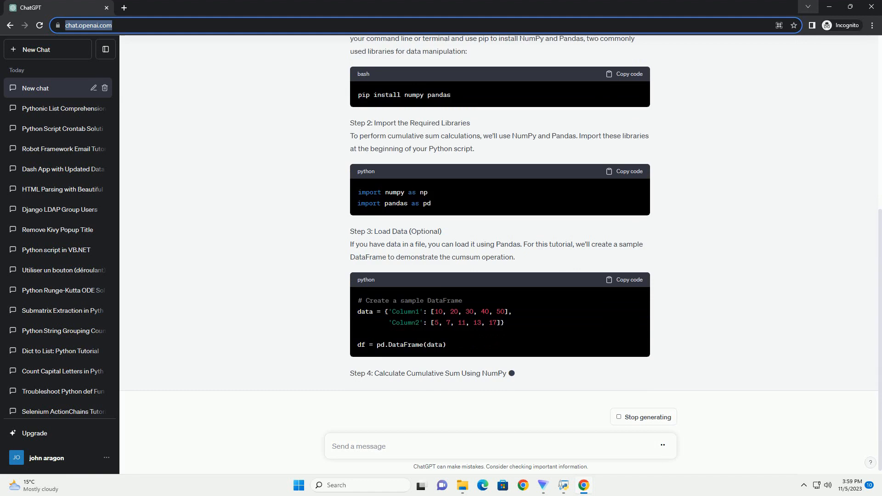
Step: Scroll through the NumPy and Pandas cumsum code, print step, example output table and conclusion
scroll("down", 3)
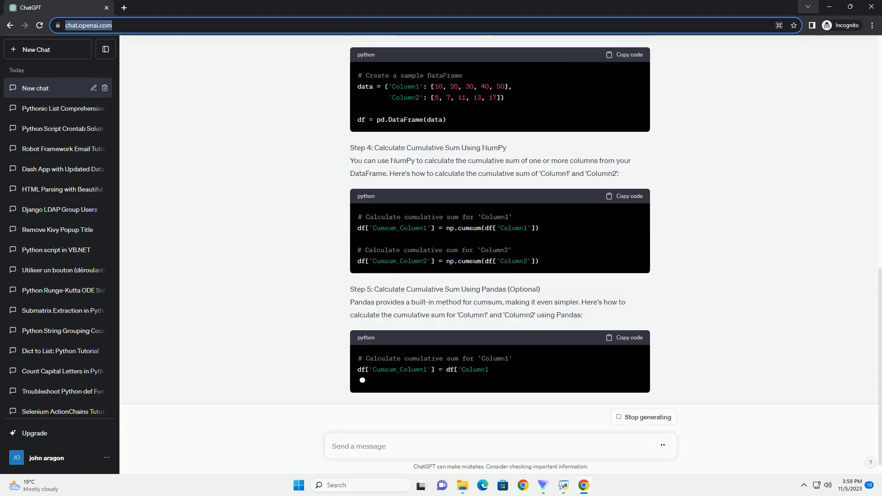
scroll("down", 3)
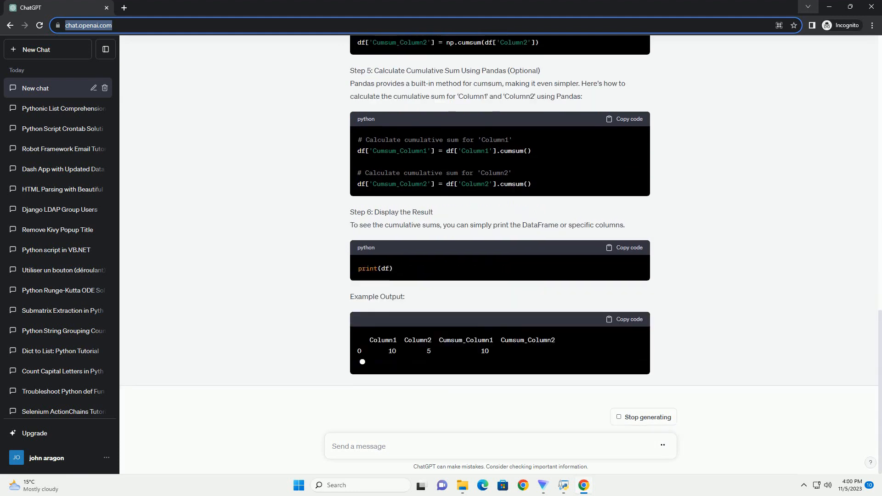
scroll("down", 3)
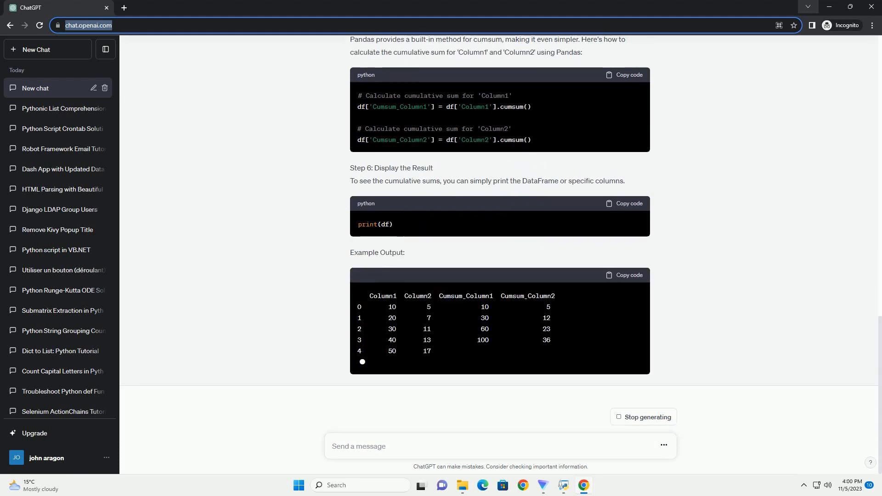
scroll("down", 3)
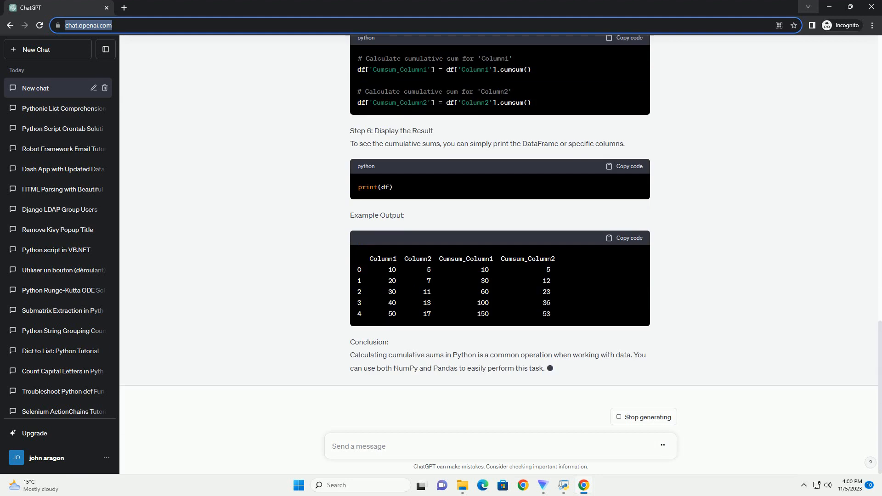